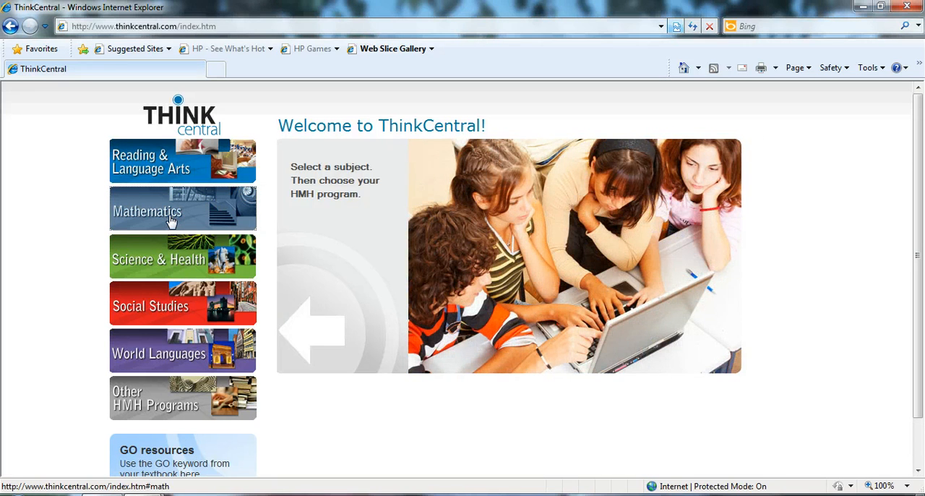
Step: Choose Mathematics, then the Go Math! program, reaching the school sign-in page
left_click(182, 208)
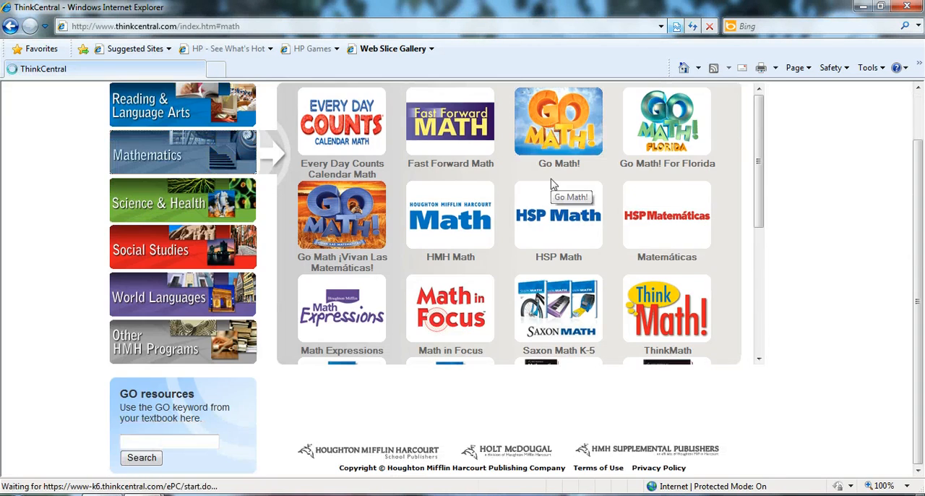
left_click(558, 121)
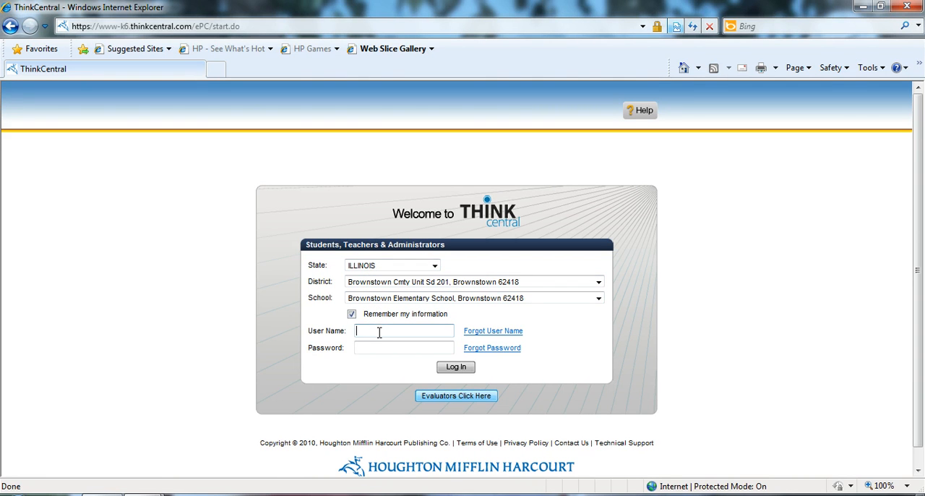
Step: Enter the teacher user name and password on the sign-in form
type("teacher")
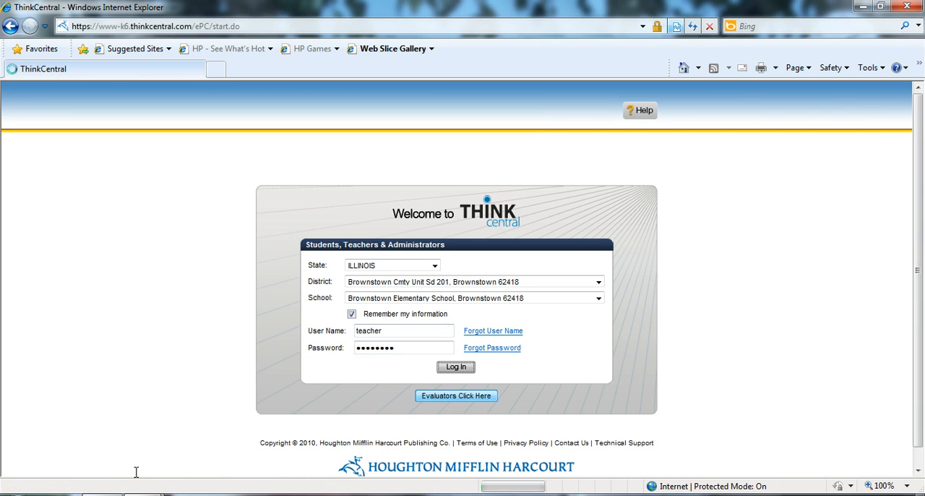
mouse_move(205, 396)
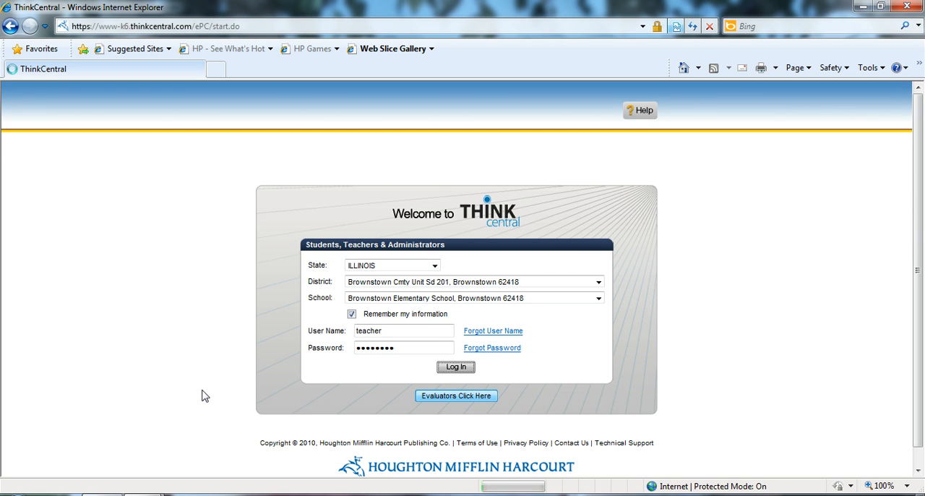
Step: Log in to land on the teacher home page with Resources, Classes & Students and Account
left_click(455, 367)
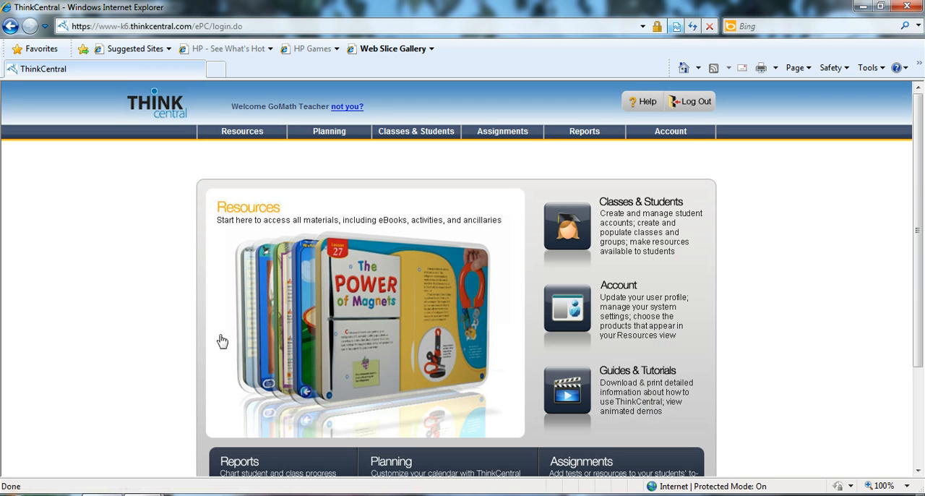
mouse_move(220, 282)
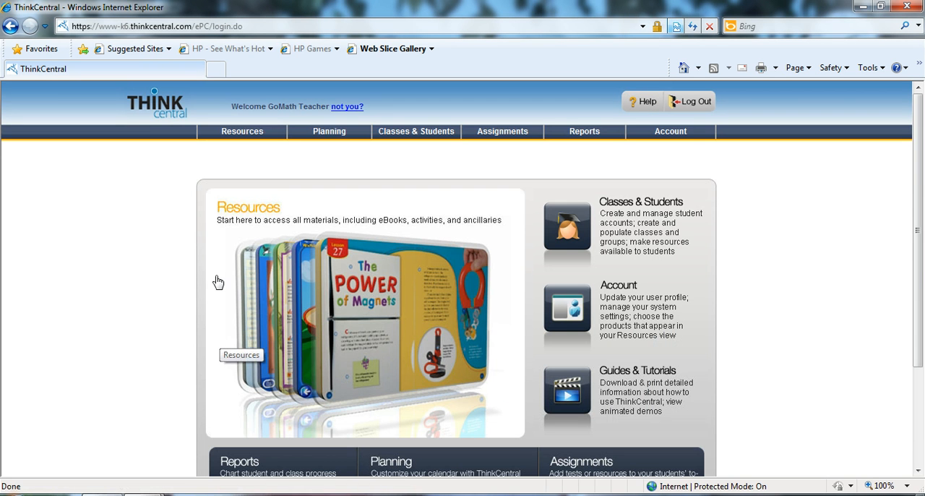
mouse_move(221, 284)
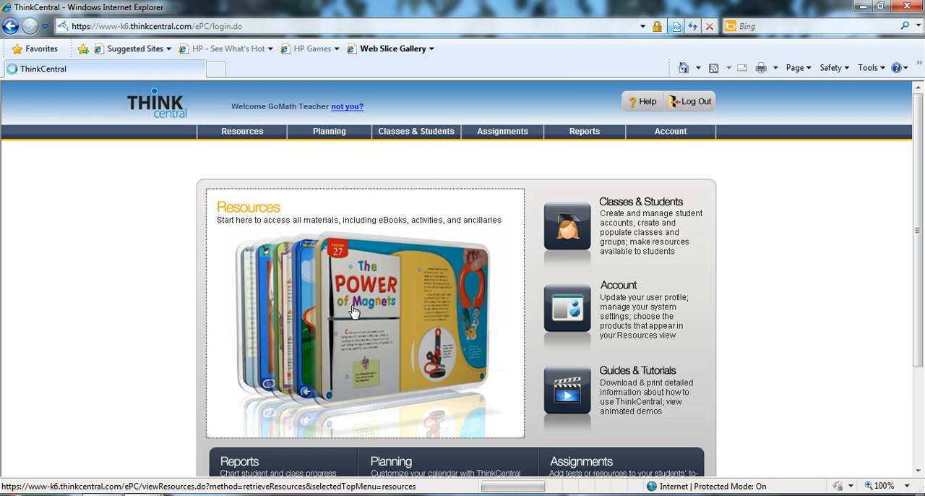
Step: Show the Resources catalogue filtered to Grade 1 materials
left_click(335, 269)
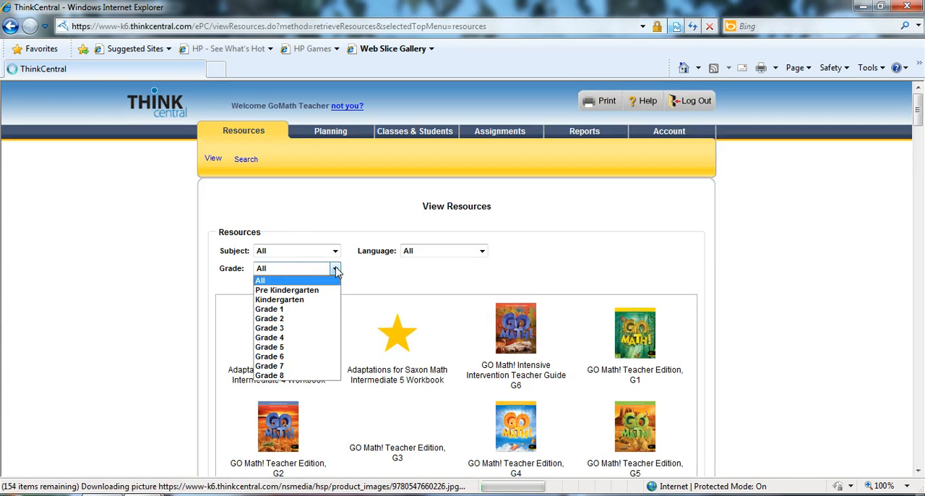
left_click(269, 309)
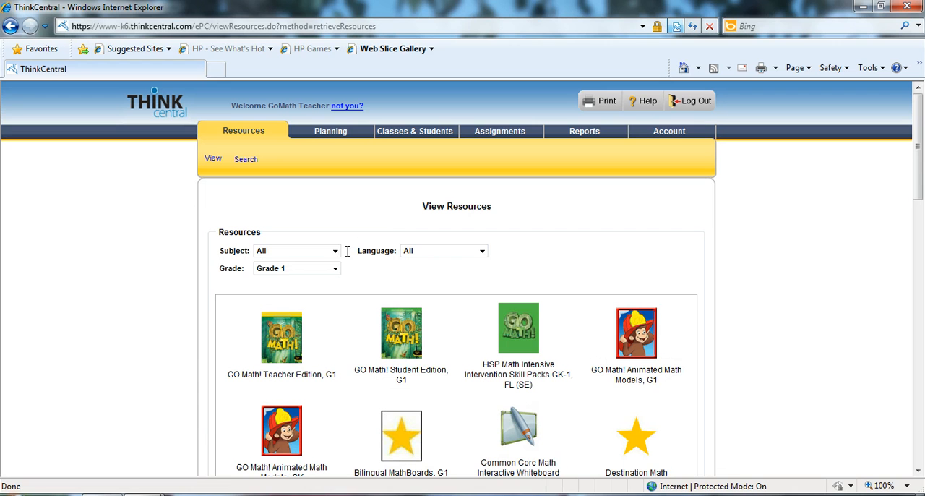
mouse_move(473, 273)
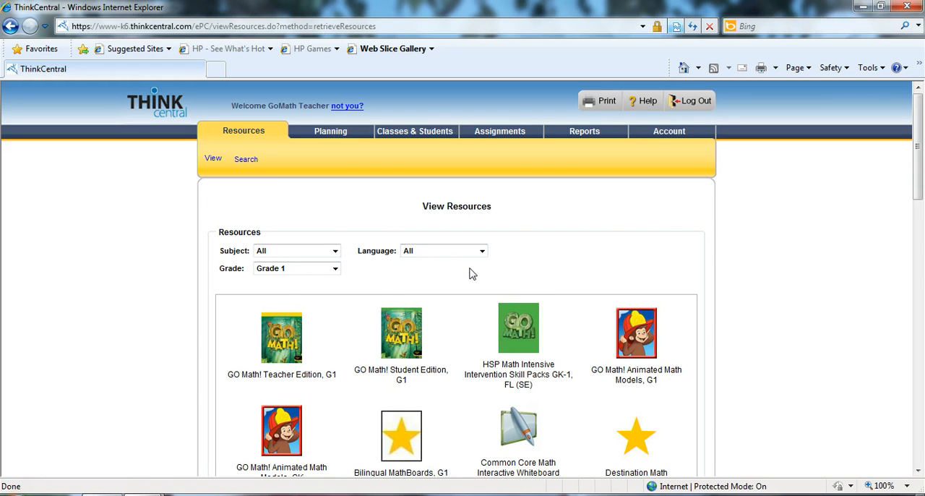
scroll("down", 3)
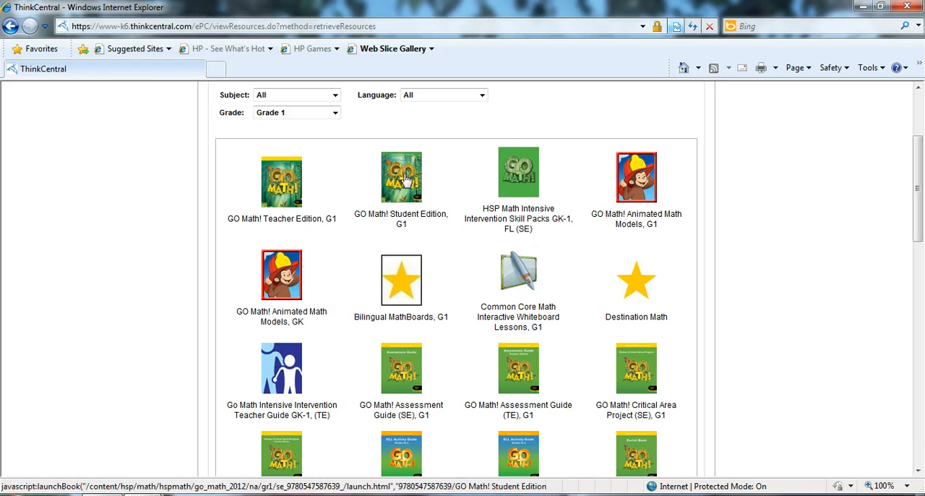
Step: Launch GO Math! Student Edition, G1 past the security warning and browse its table of contents
left_click(402, 176)
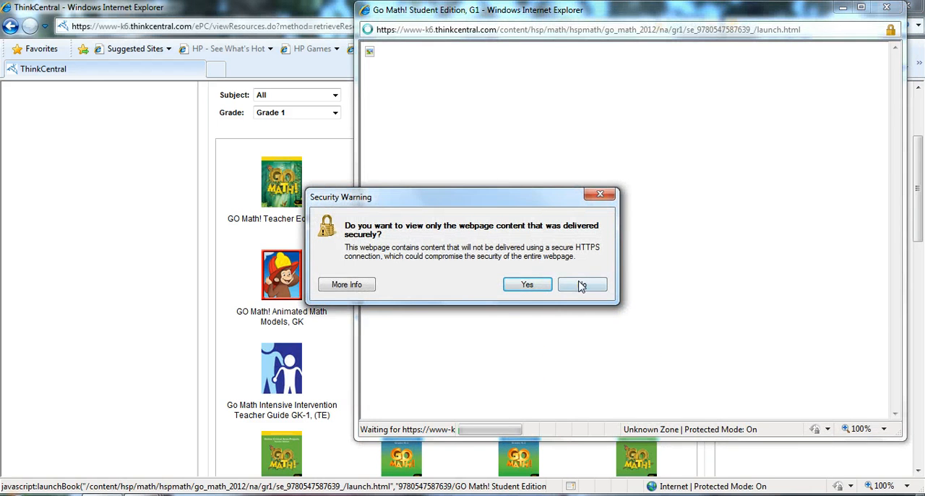
left_click(581, 283)
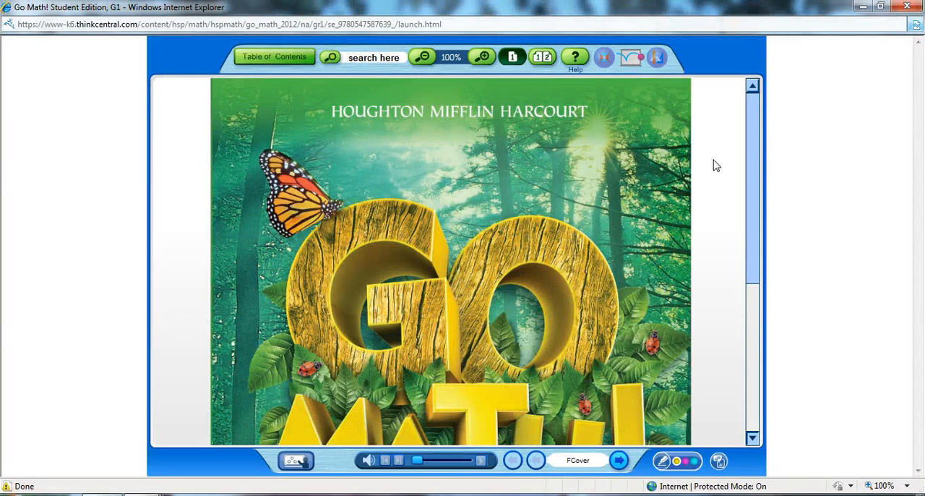
scroll("down", 3)
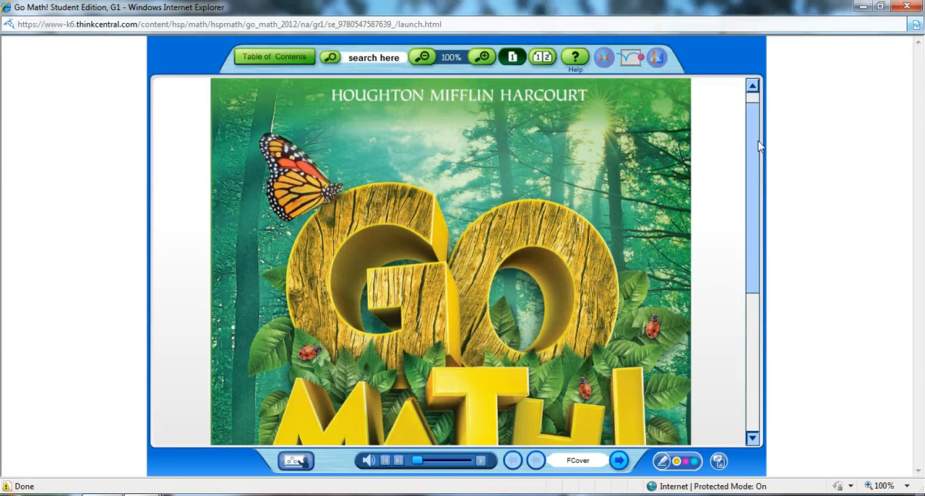
left_click(619, 460)
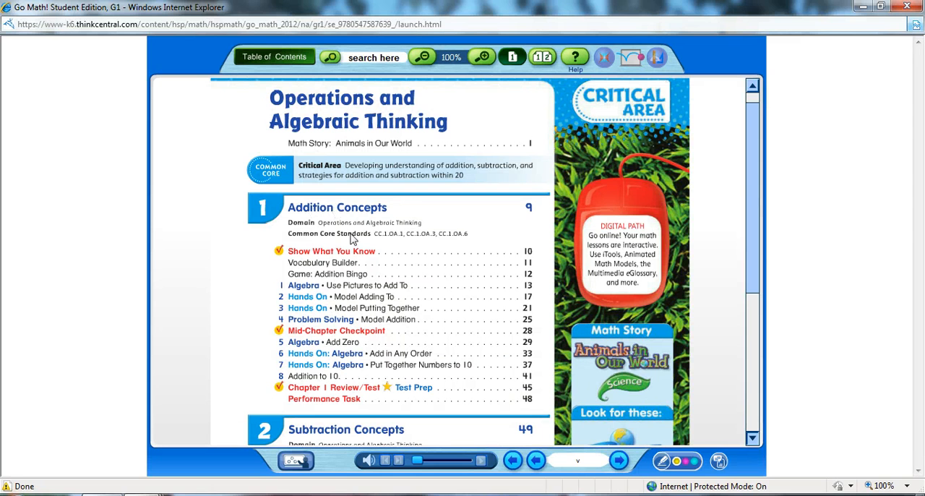
scroll("down", 3)
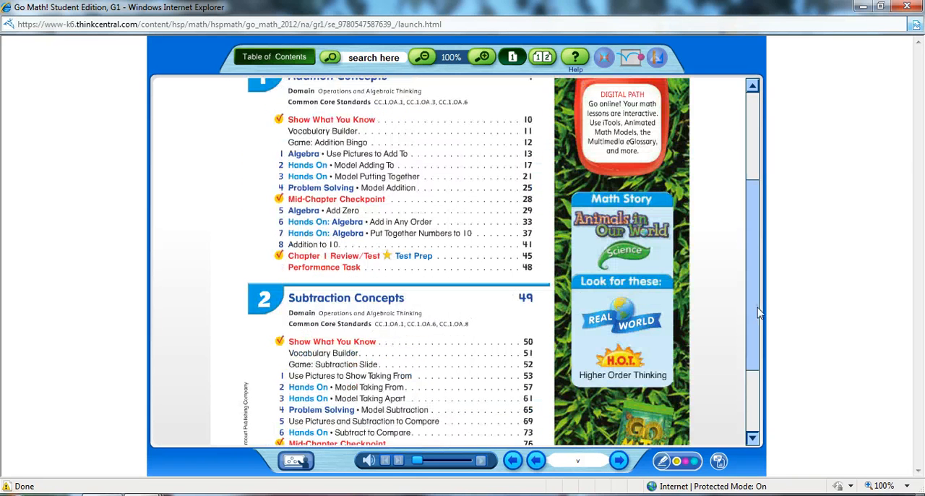
scroll("down", 3)
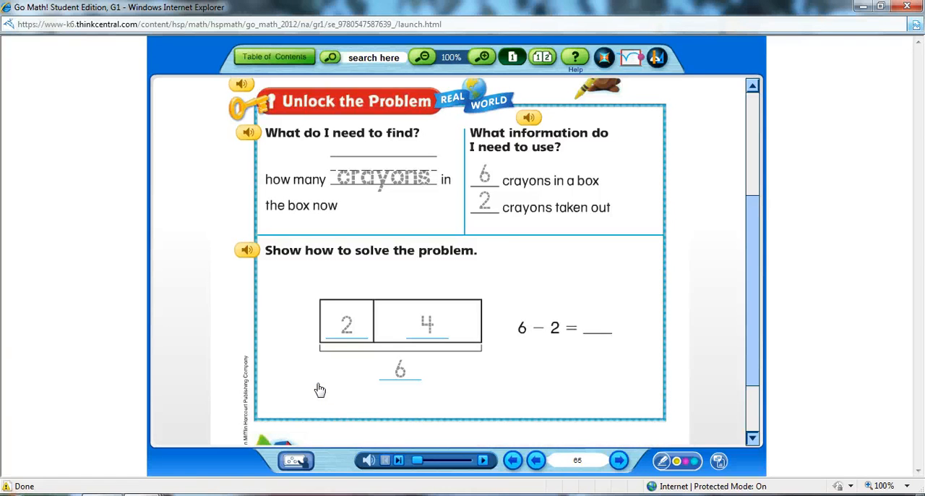
mouse_move(605, 58)
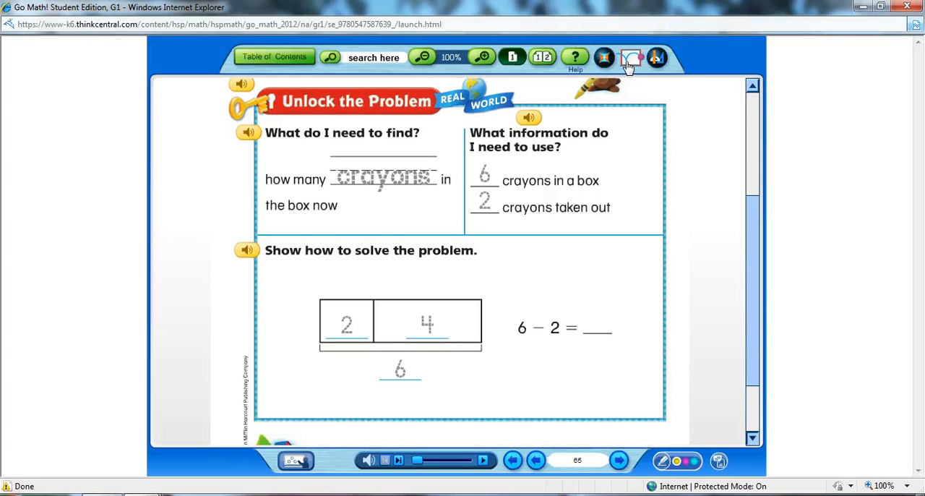
mouse_move(631, 60)
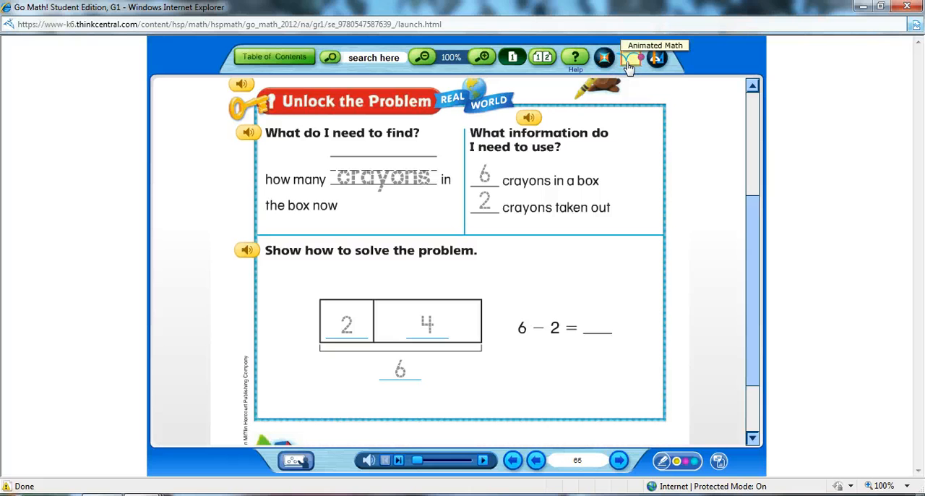
mouse_move(658, 59)
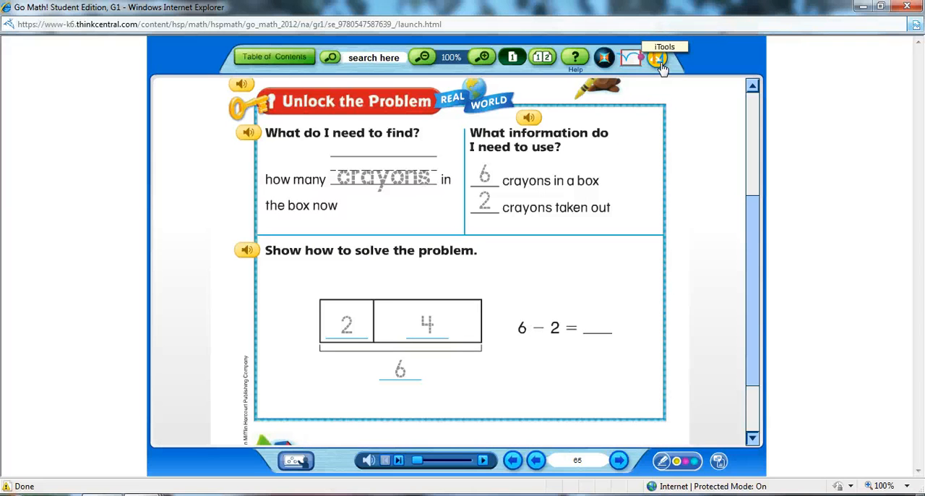
mouse_move(620, 65)
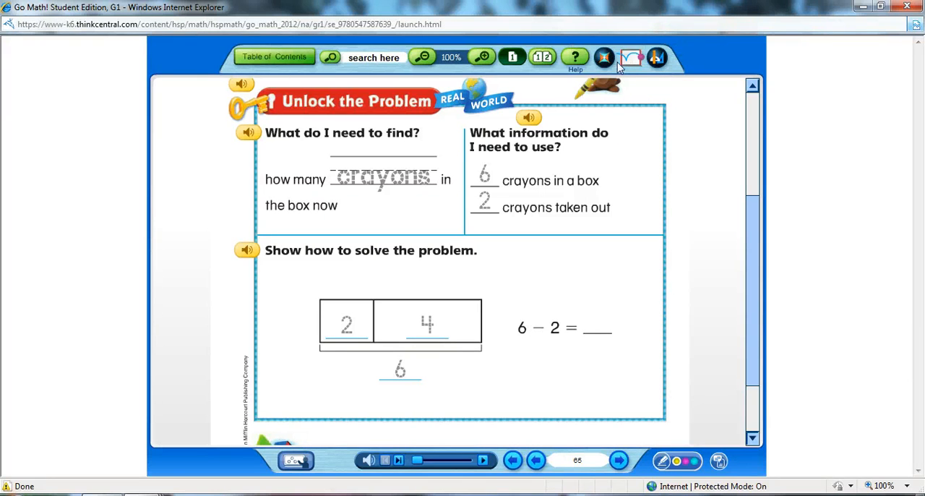
mouse_move(605, 58)
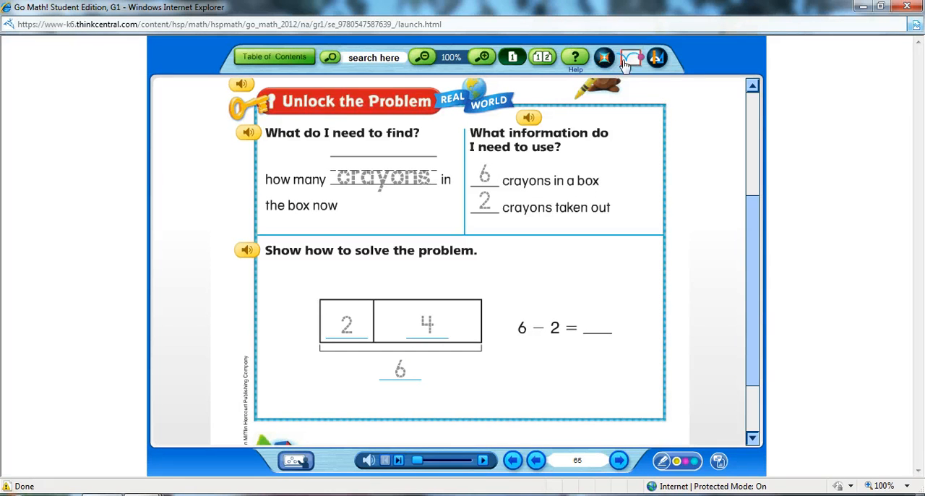
mouse_move(538, 331)
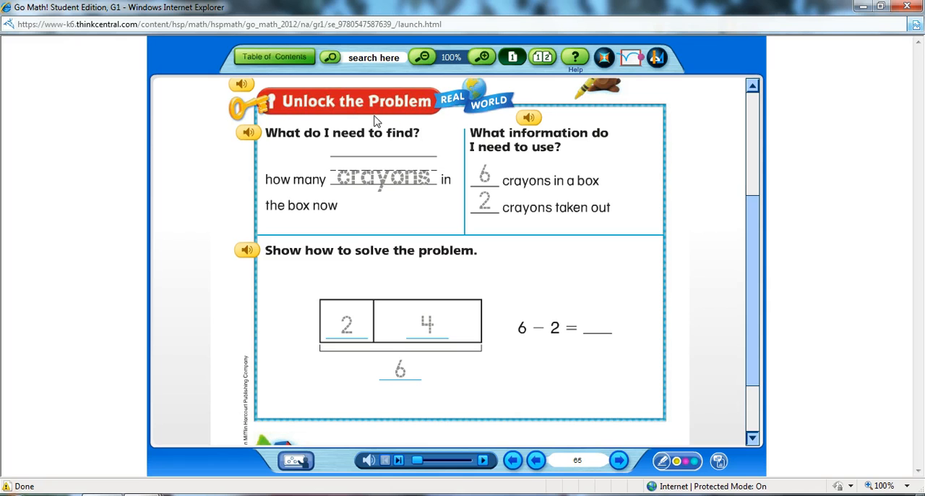
Step: Hear the 'What do I need to find?' question read aloud, then close the Student Edition
left_click(248, 133)
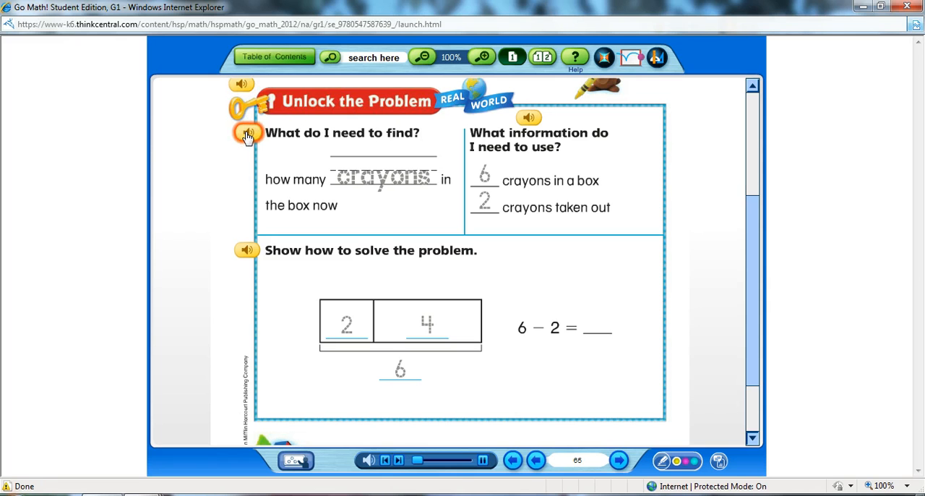
left_click(248, 133)
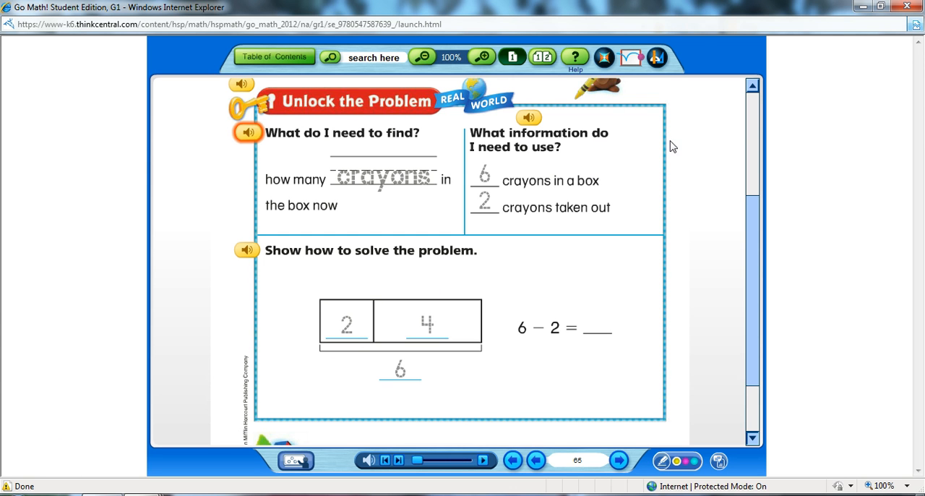
mouse_move(850, 78)
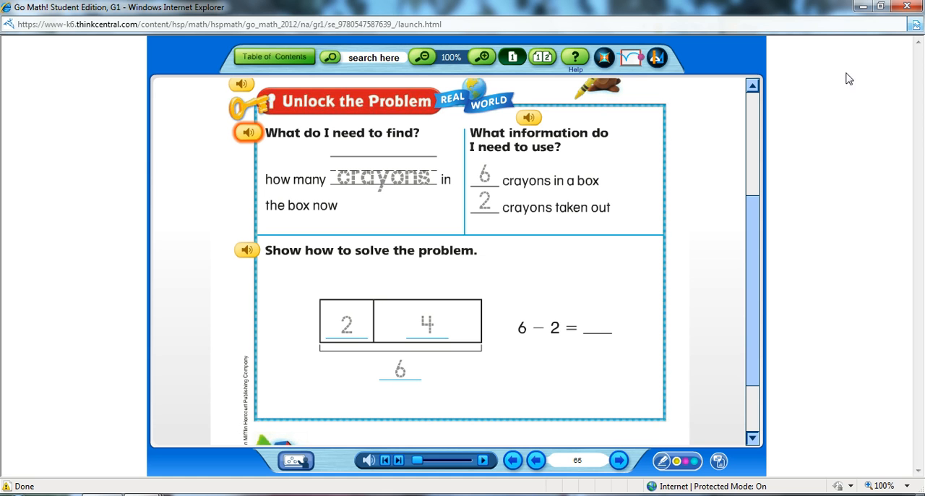
mouse_move(907, 7)
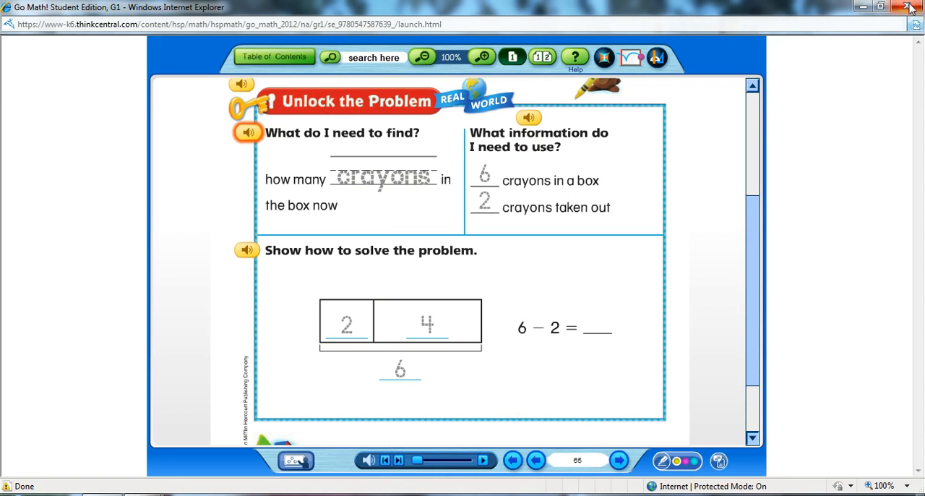
left_click(910, 7)
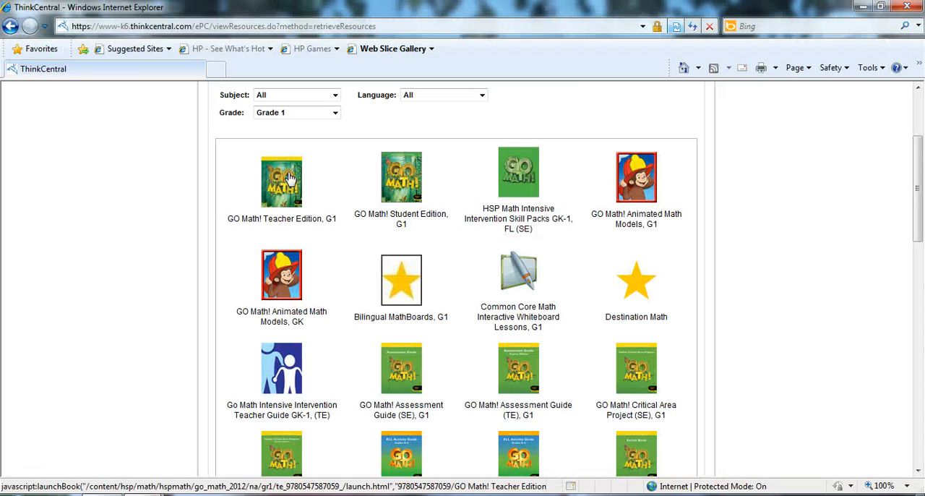
Step: Launch GO Math! Teacher Edition, G1 and answer its security warning
left_click(280, 183)
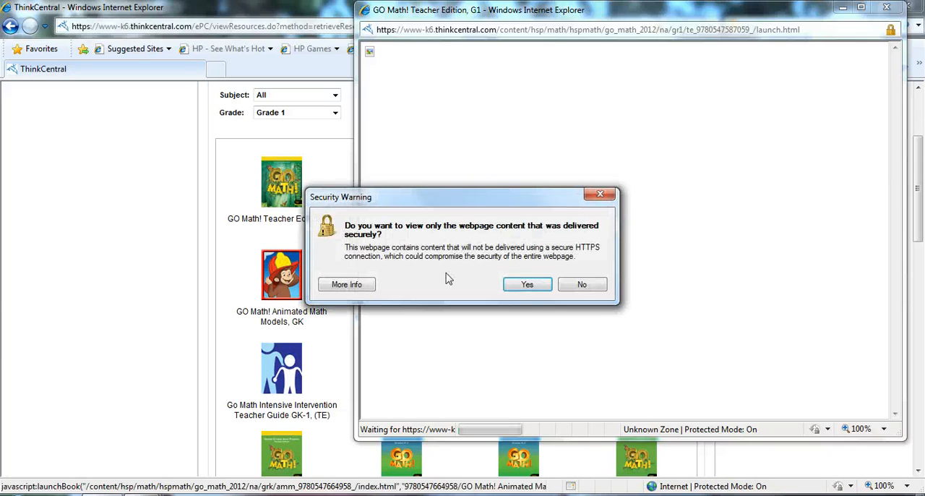
left_click(581, 283)
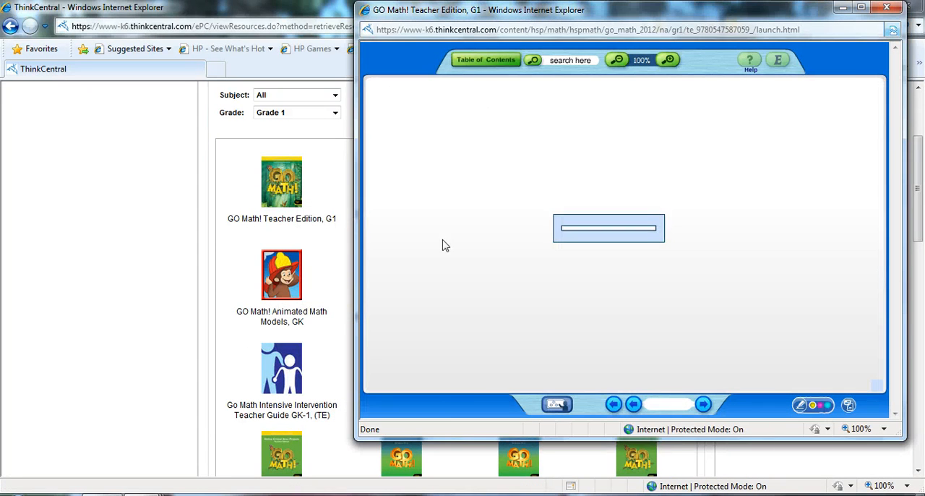
Step: Maximize the Teacher Edition and browse its table of contents
left_click(862, 9)
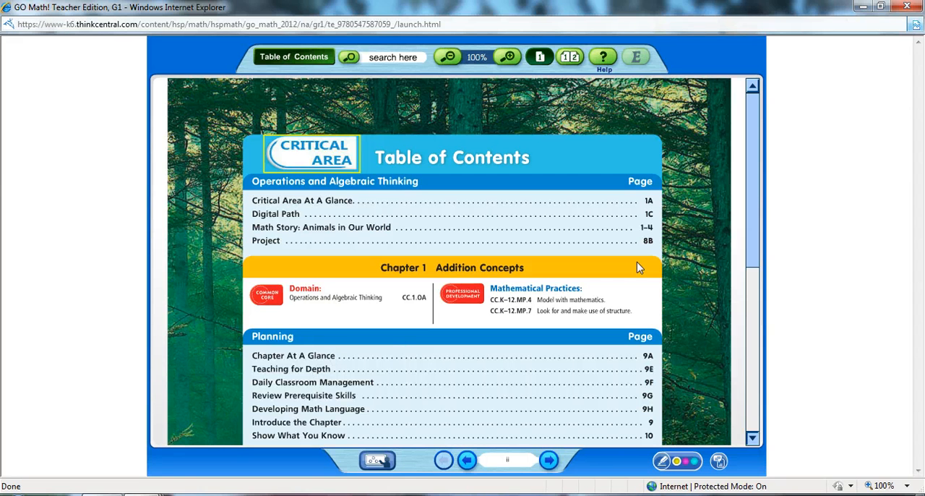
scroll("down", 3)
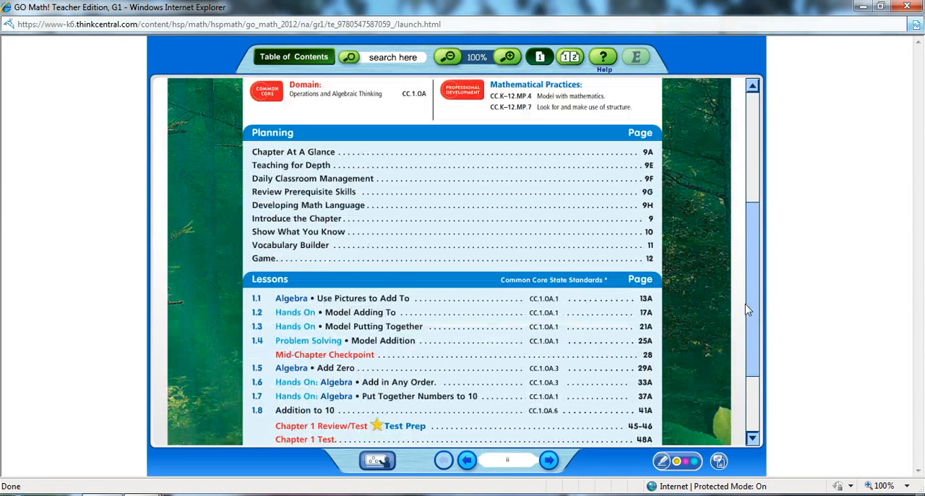
scroll("up", 3)
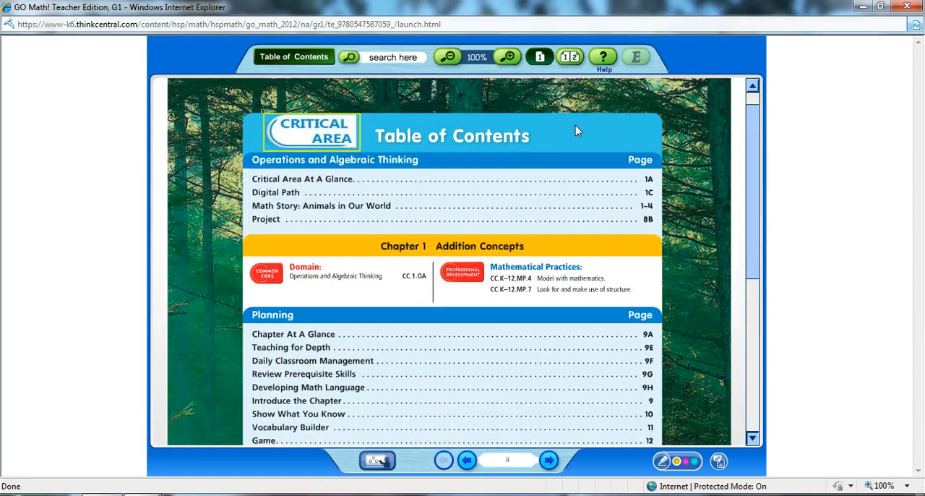
left_click(569, 57)
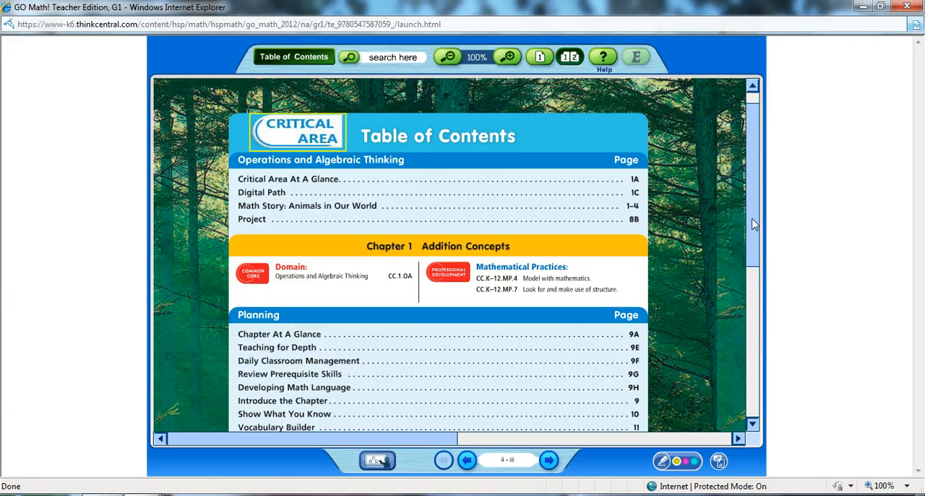
scroll("down", 3)
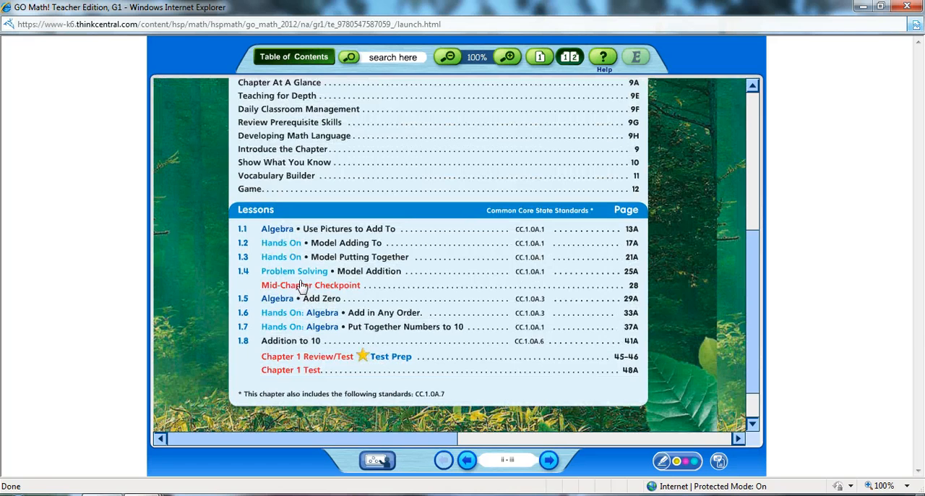
Step: Jump to lesson 1.4 Model Addition pages 24–25A with the toolbar moved below the pages
left_click(311, 285)
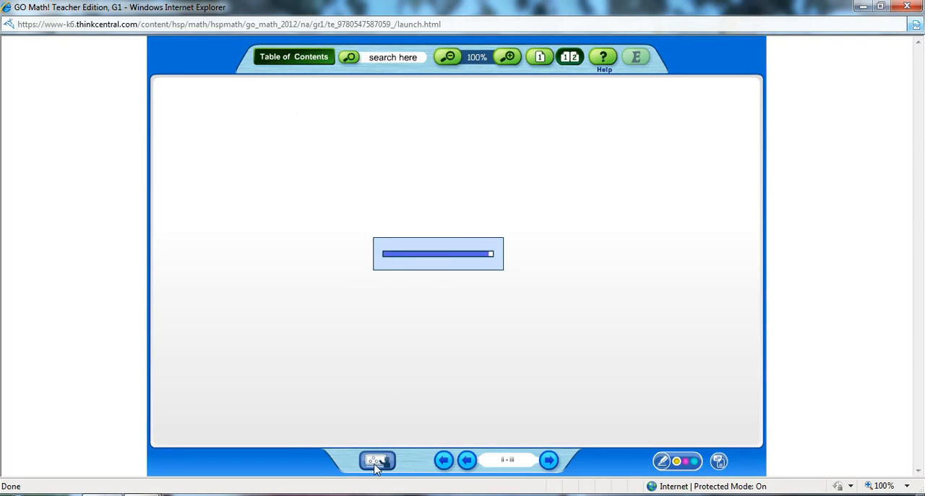
left_click(376, 460)
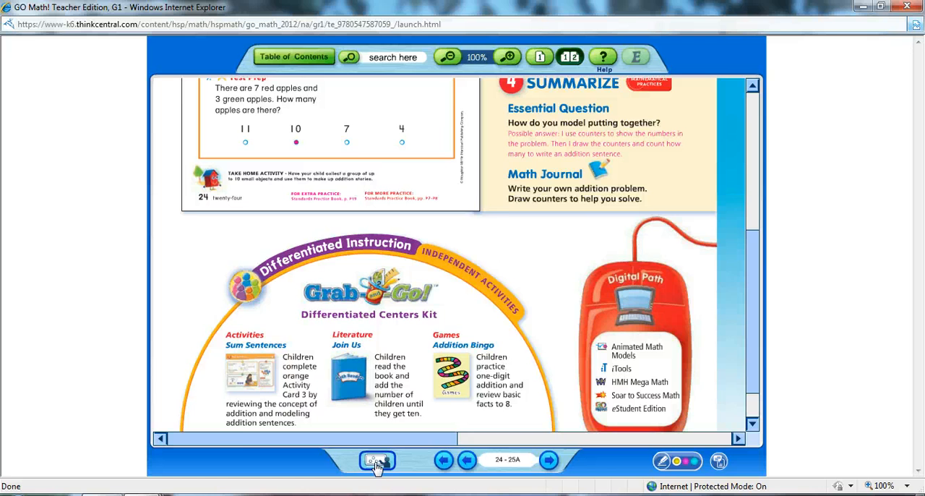
left_click(376, 460)
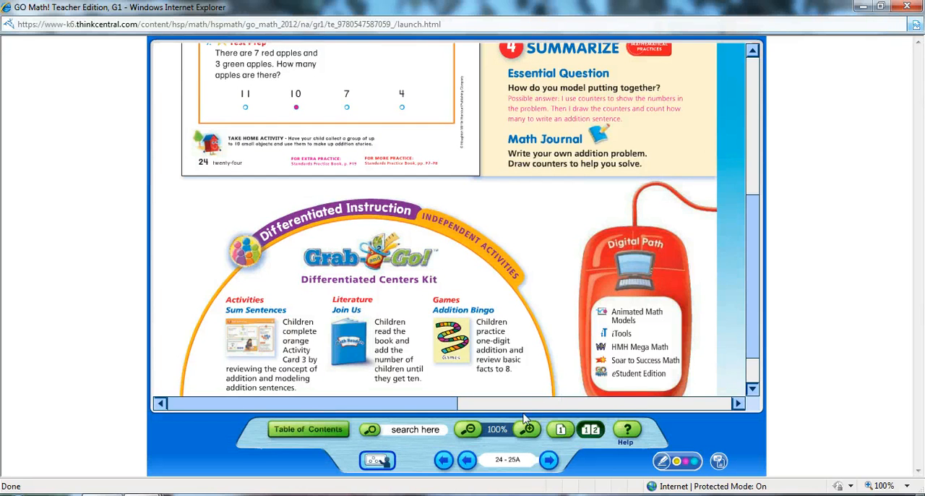
scroll("up", 3)
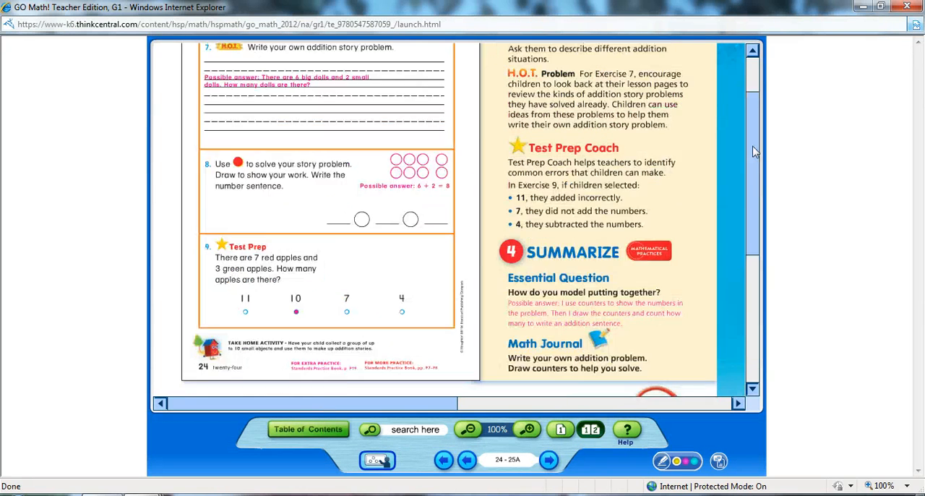
scroll("up", 3)
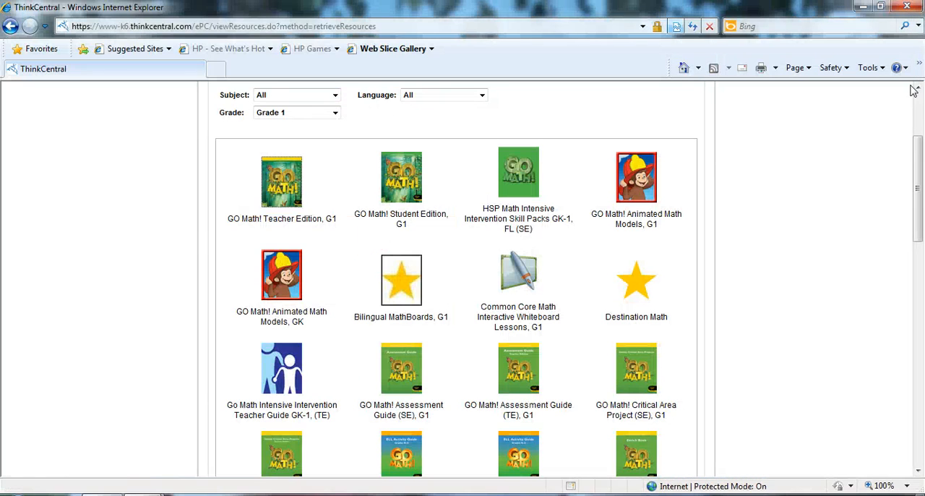
Step: Launch GO Math! ePlanner, G1 from the Grade 1 resource list
scroll("down", 3)
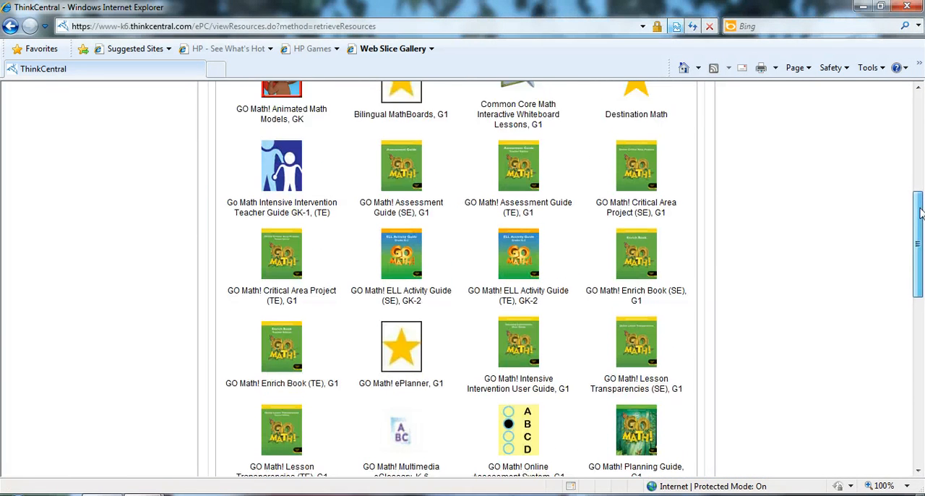
scroll("down", 3)
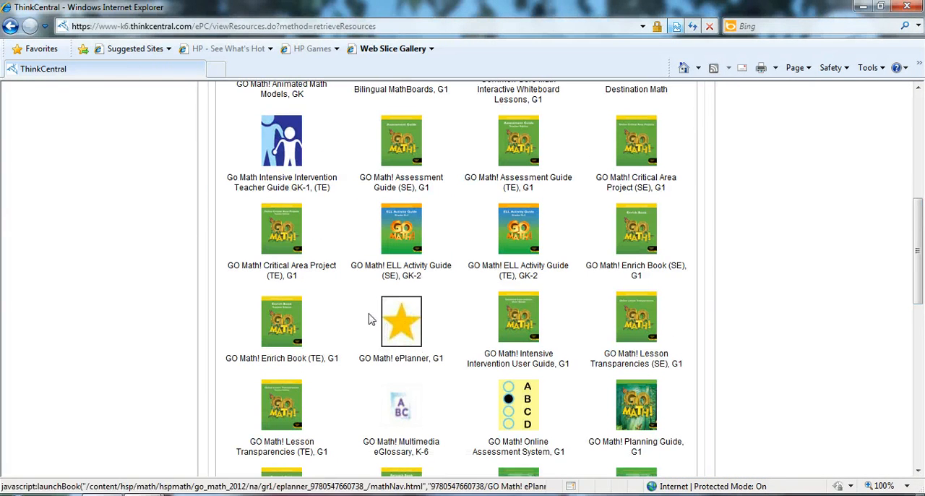
left_click(402, 321)
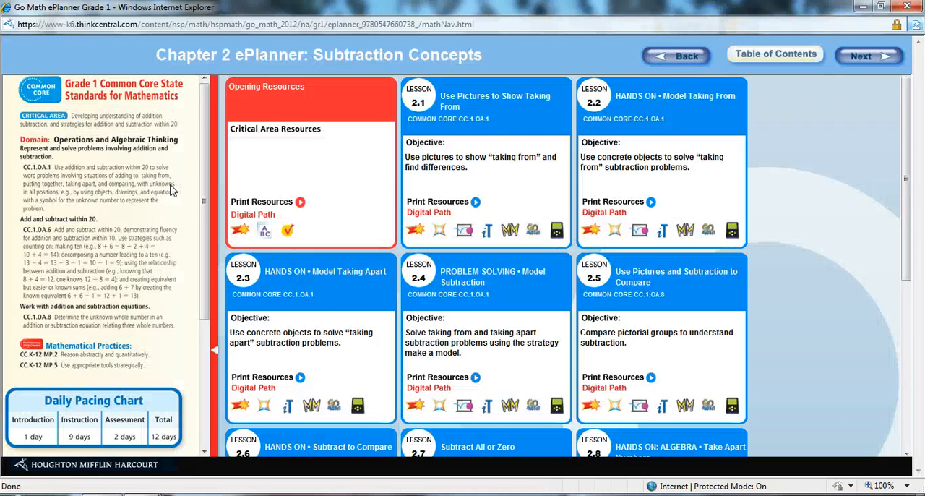
mouse_move(781, 217)
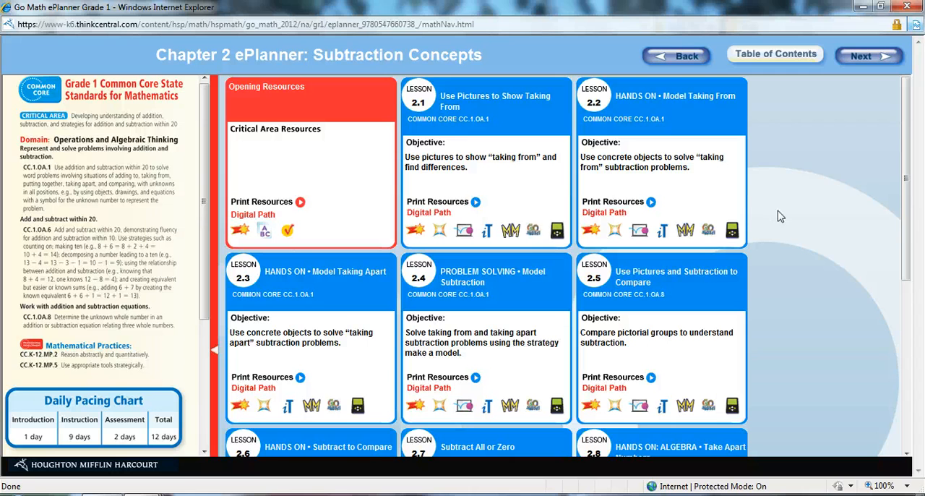
scroll("down", 3)
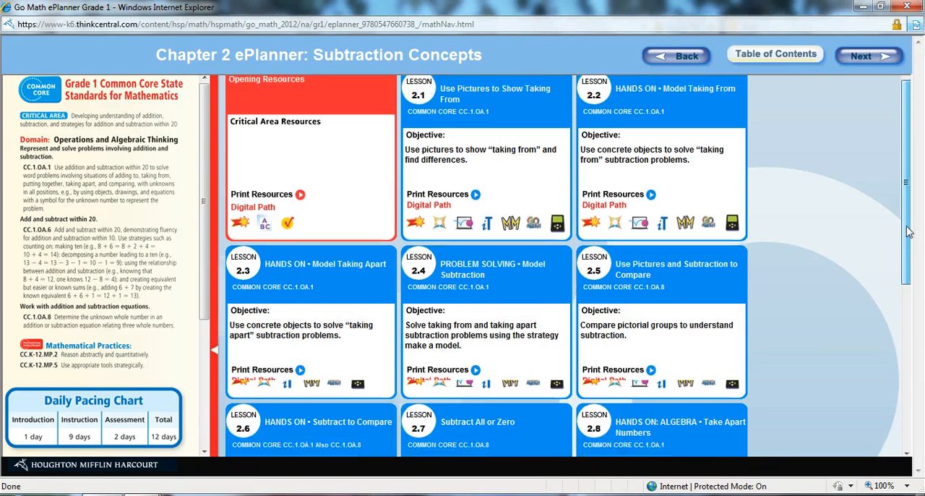
scroll("up", 3)
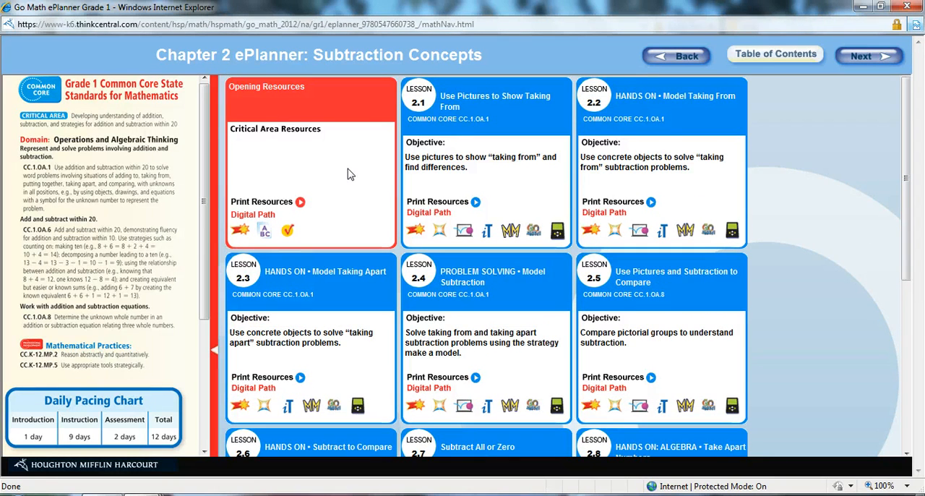
mouse_move(301, 202)
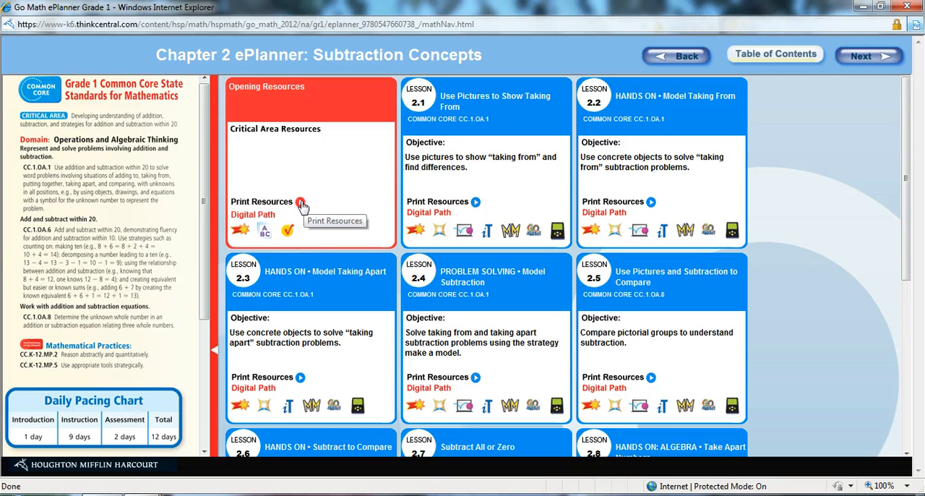
mouse_move(295, 185)
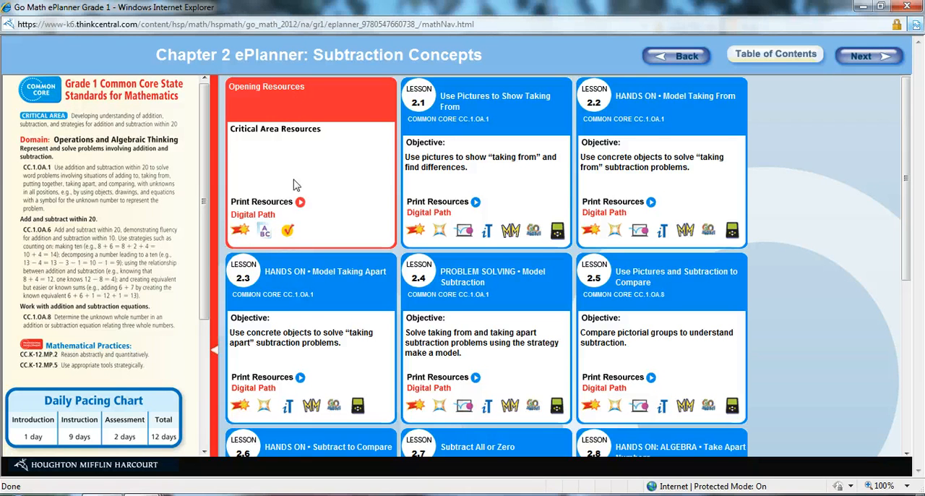
mouse_move(300, 202)
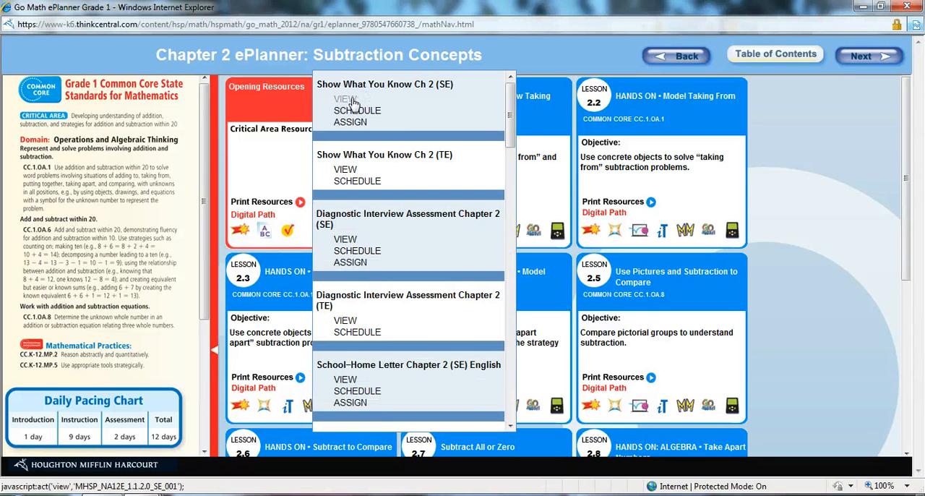
mouse_move(345, 170)
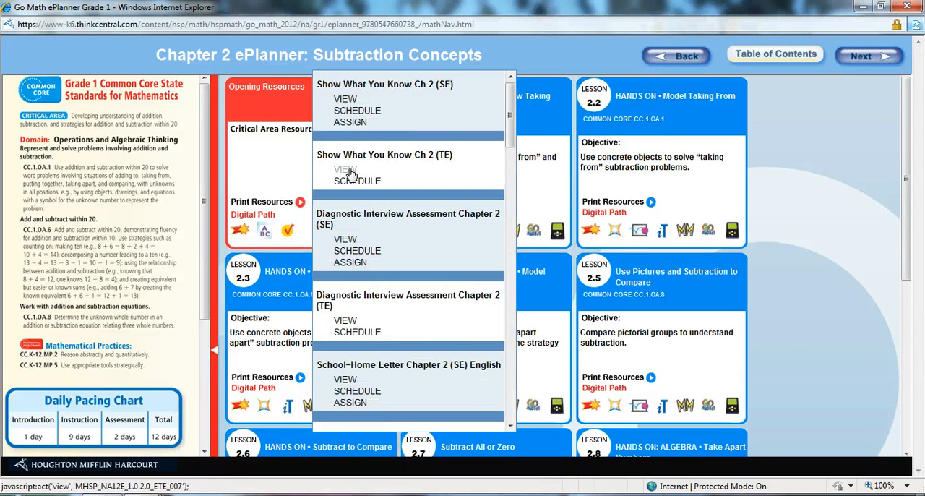
mouse_move(345, 240)
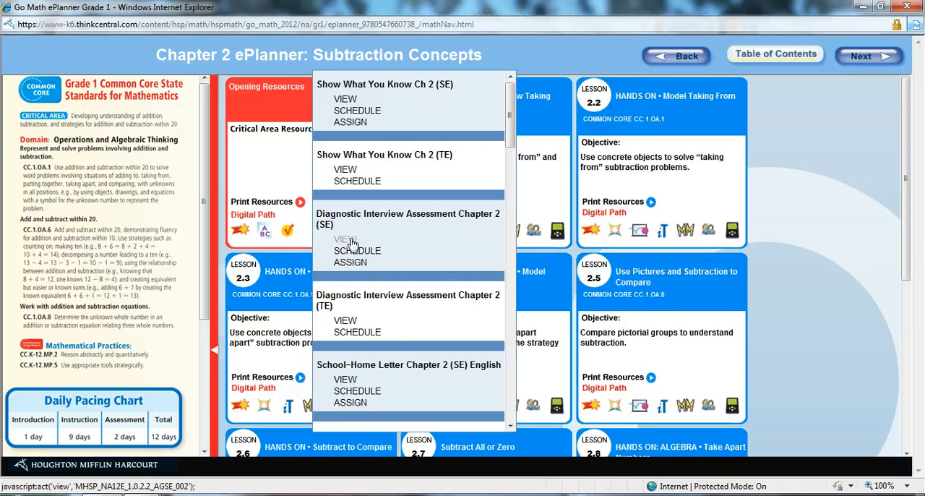
scroll("down", 3)
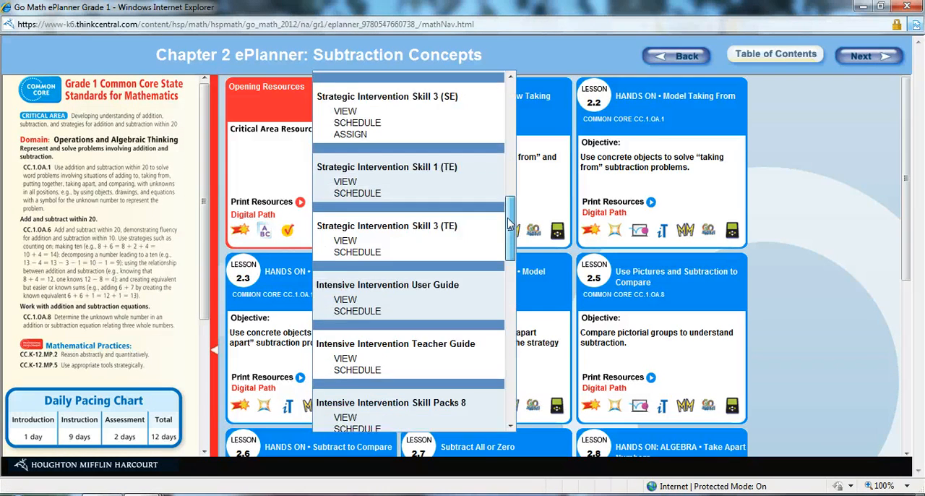
scroll("up", 3)
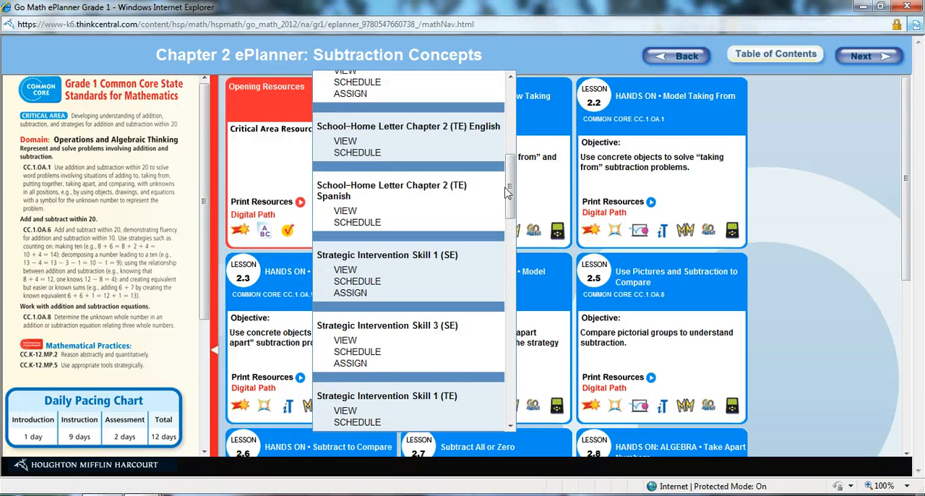
scroll("down", 3)
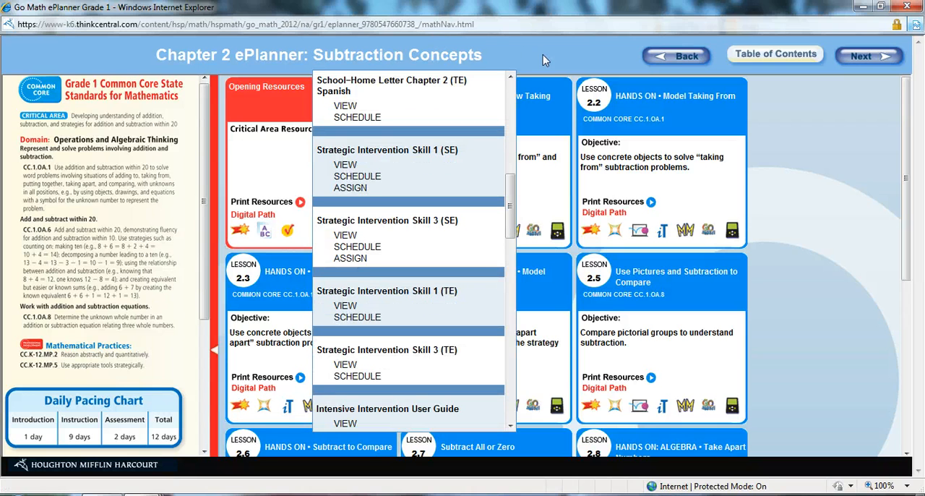
mouse_move(283, 257)
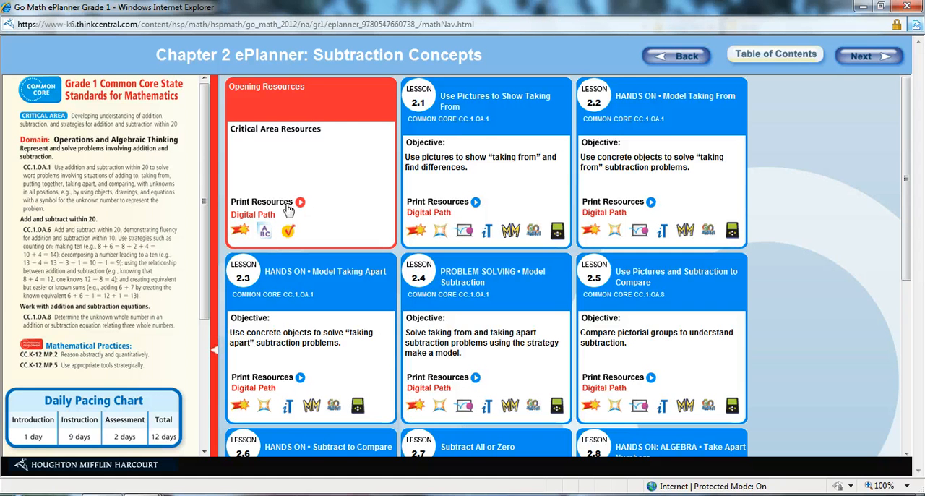
mouse_move(445, 203)
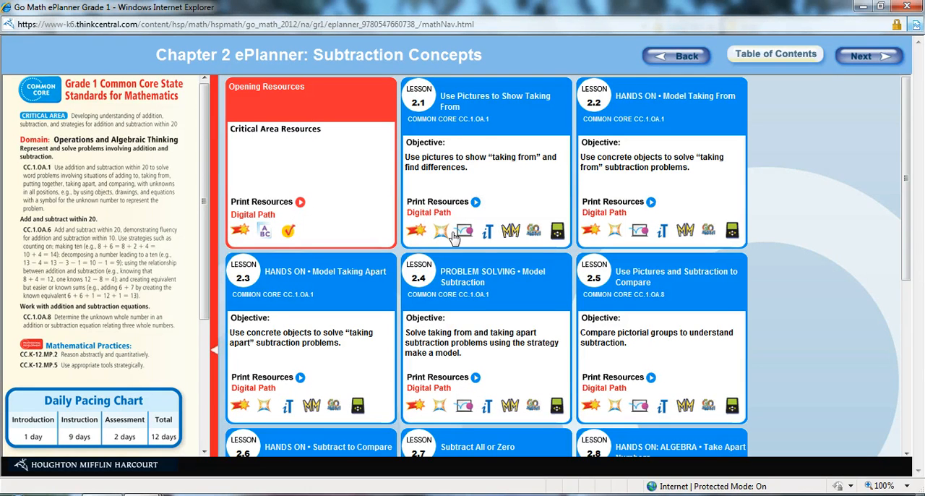
mouse_move(465, 232)
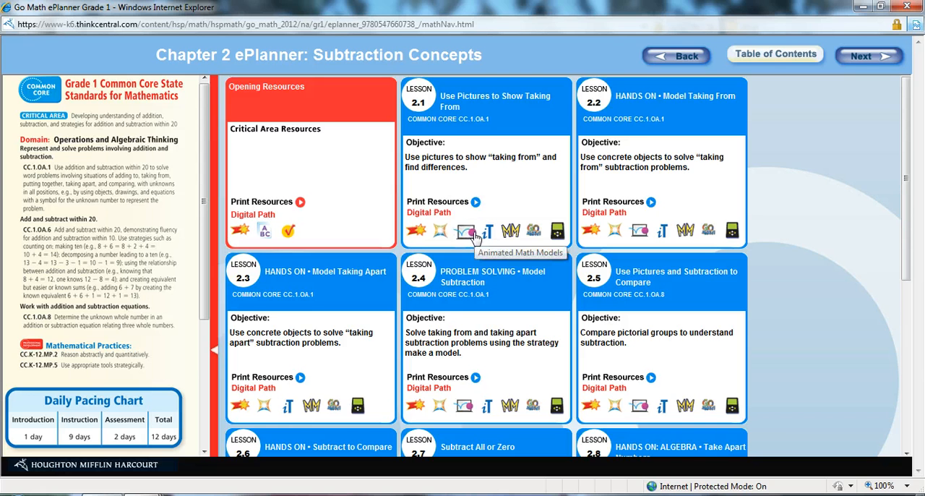
mouse_move(416, 231)
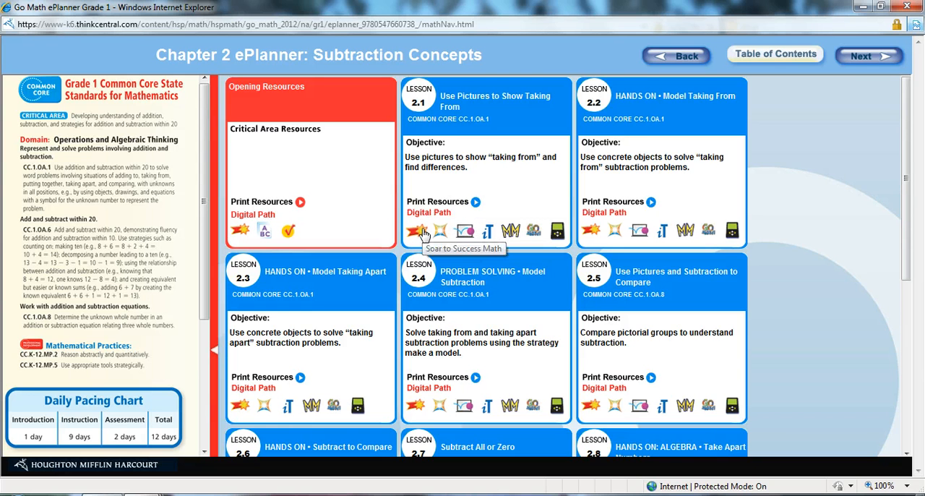
mouse_move(442, 231)
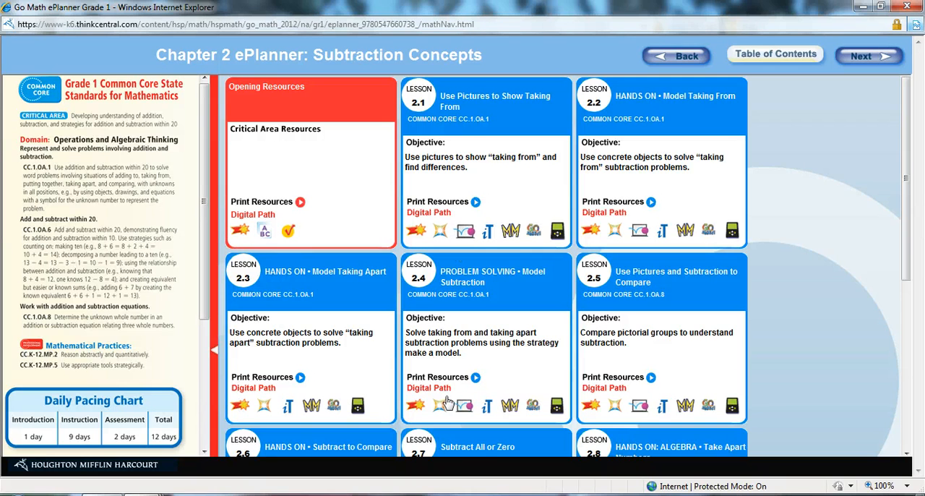
mouse_move(465, 405)
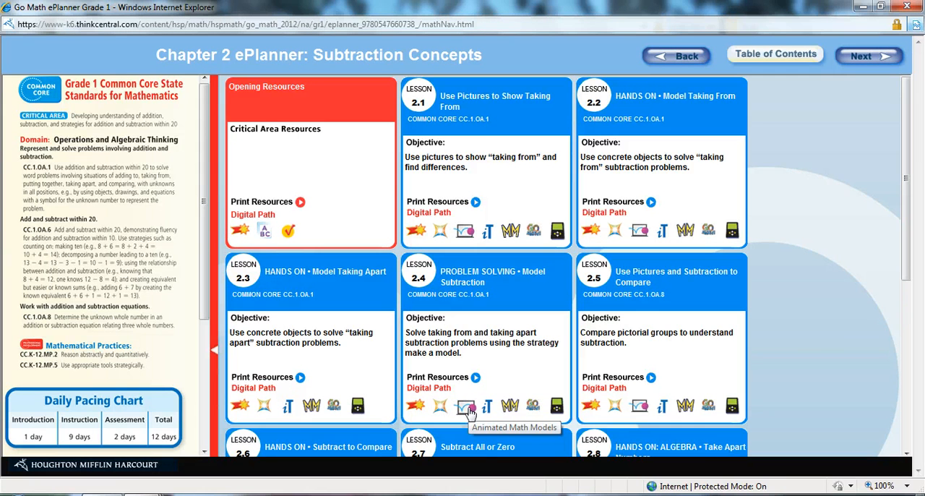
mouse_move(487, 405)
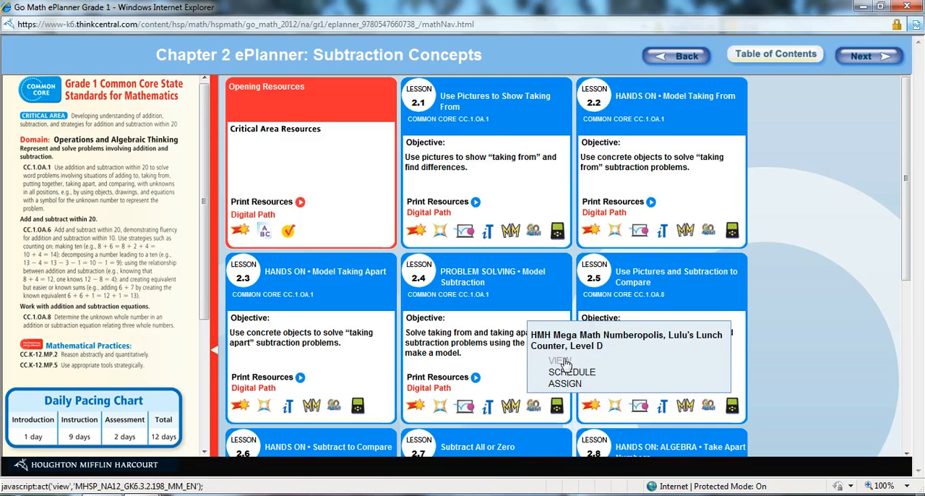
Step: View the Mega Math Lulu's Lunch Counter activity past the security warning, then close it
left_click(561, 361)
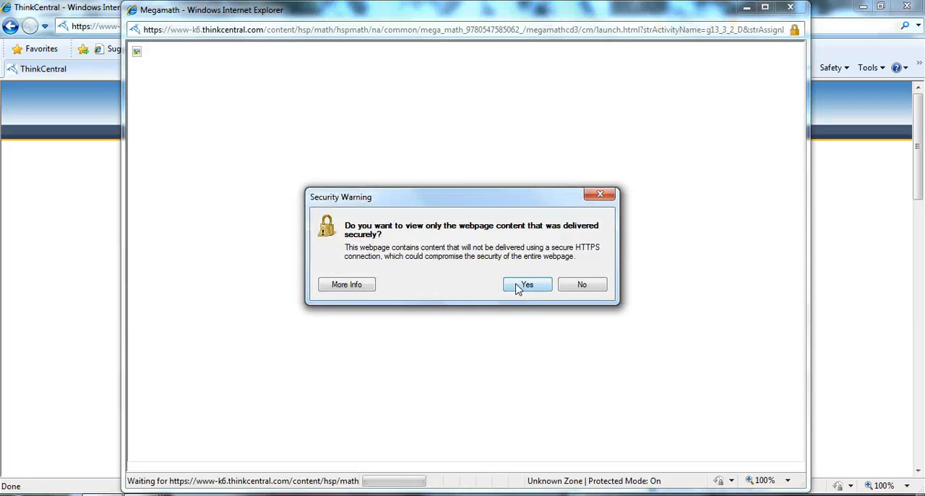
left_click(526, 283)
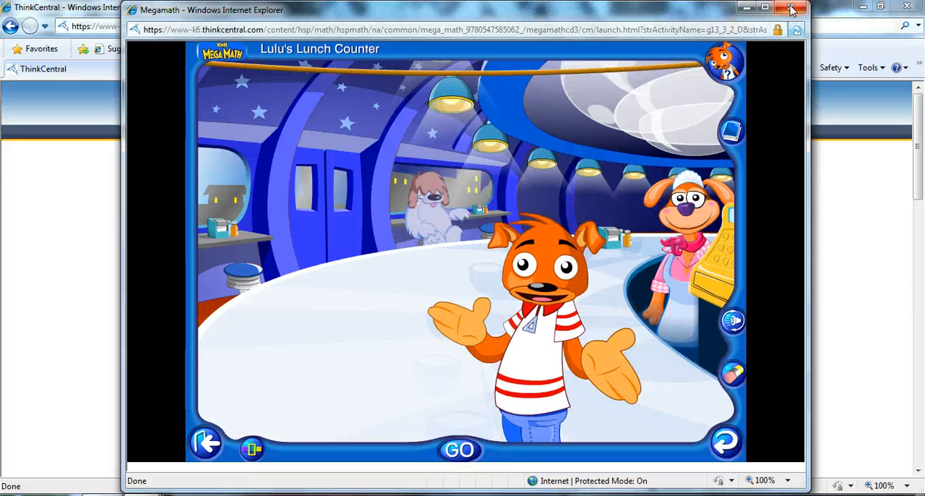
left_click(792, 9)
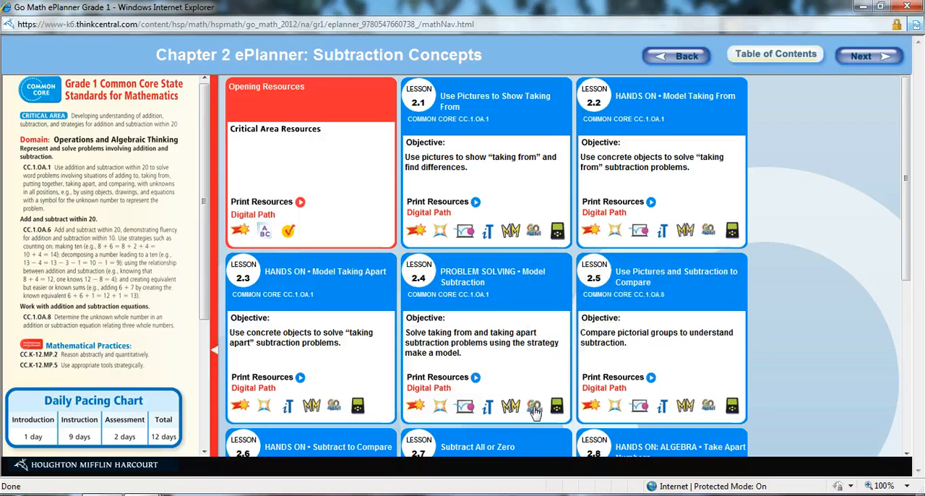
Step: Close the ePlanner to return to the Grade 1 View Resources page
left_click(534, 405)
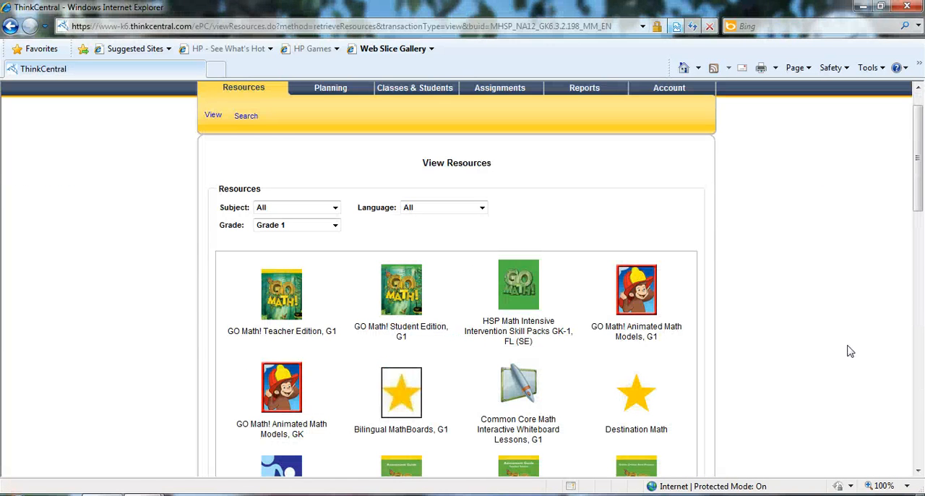
scroll("down", 3)
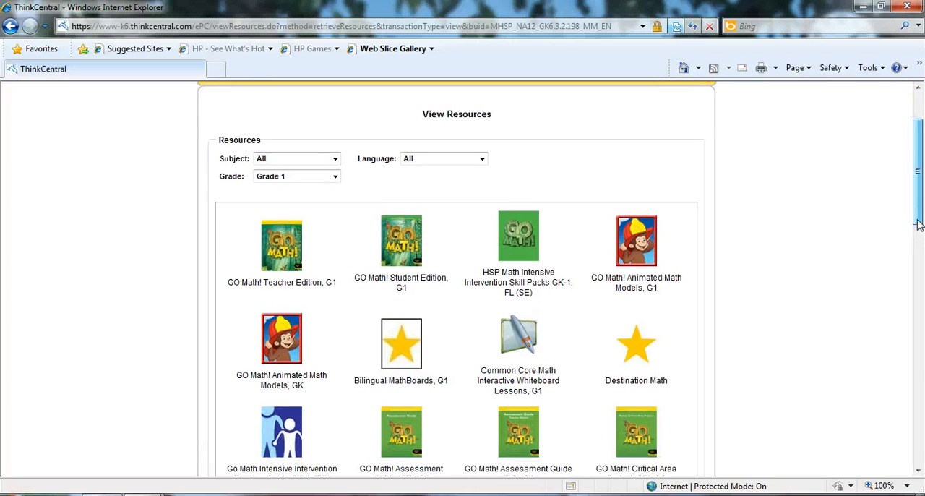
scroll("down", 3)
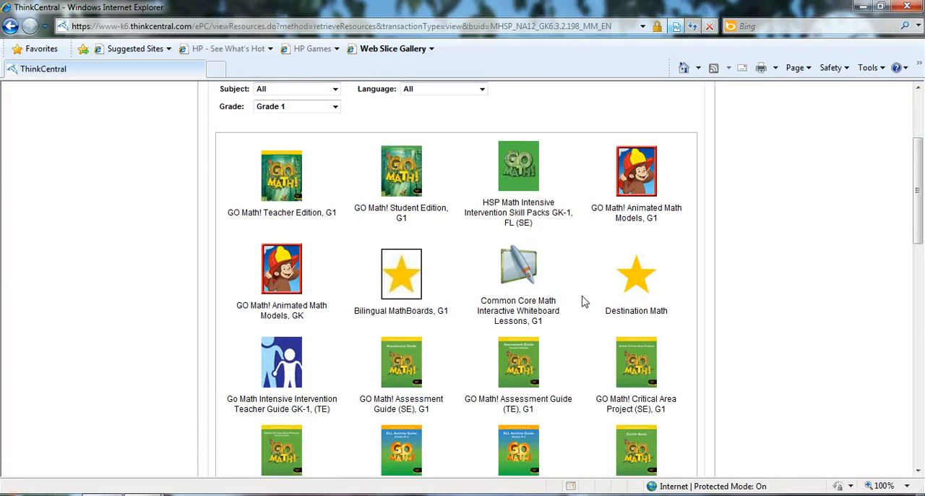
scroll("down", 3)
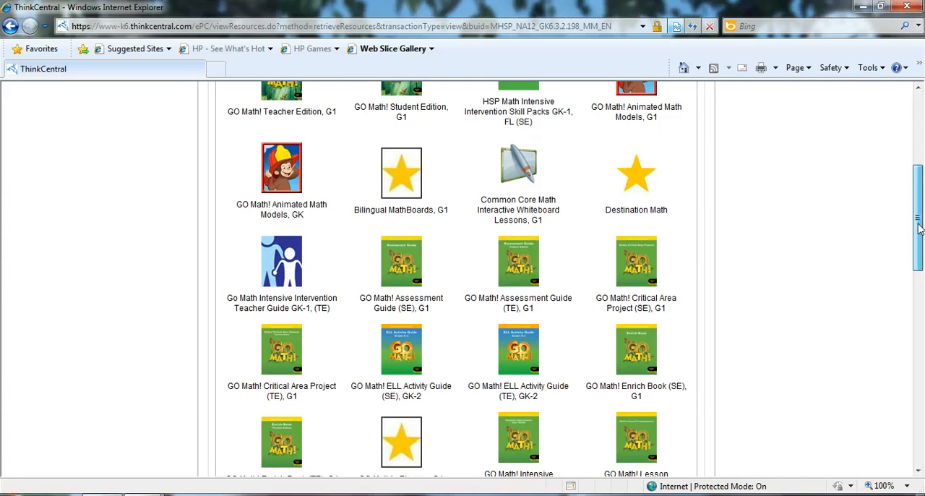
scroll("down", 3)
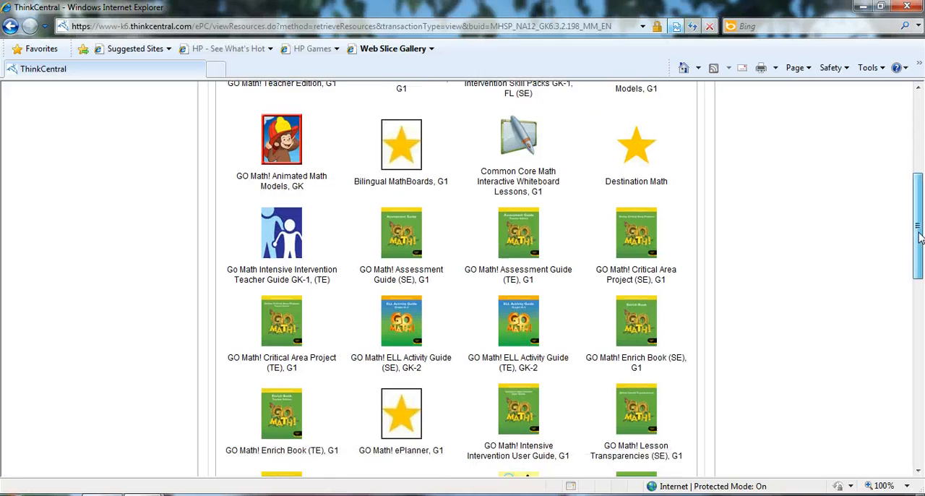
scroll("down", 3)
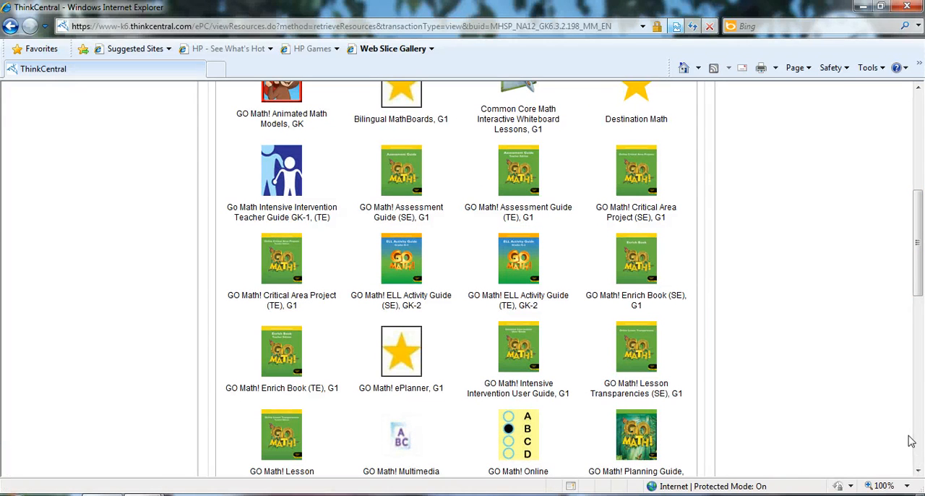
scroll("up", 3)
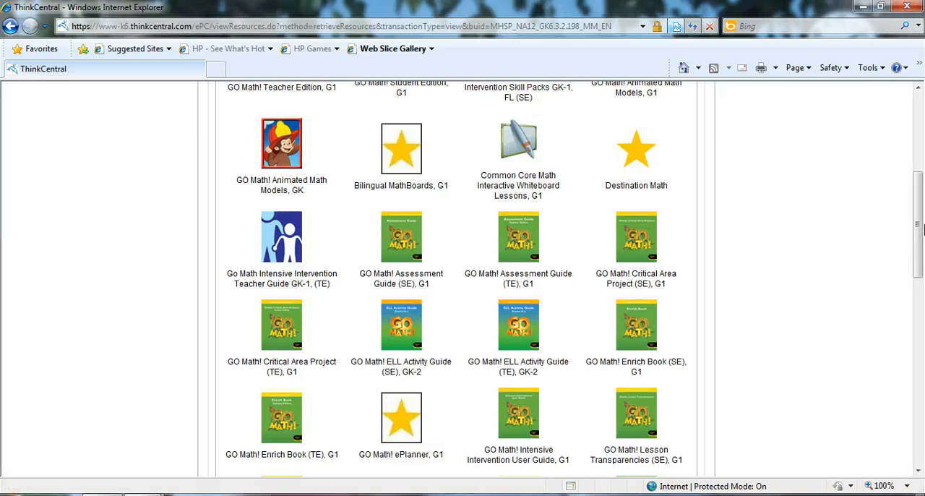
scroll("up", 3)
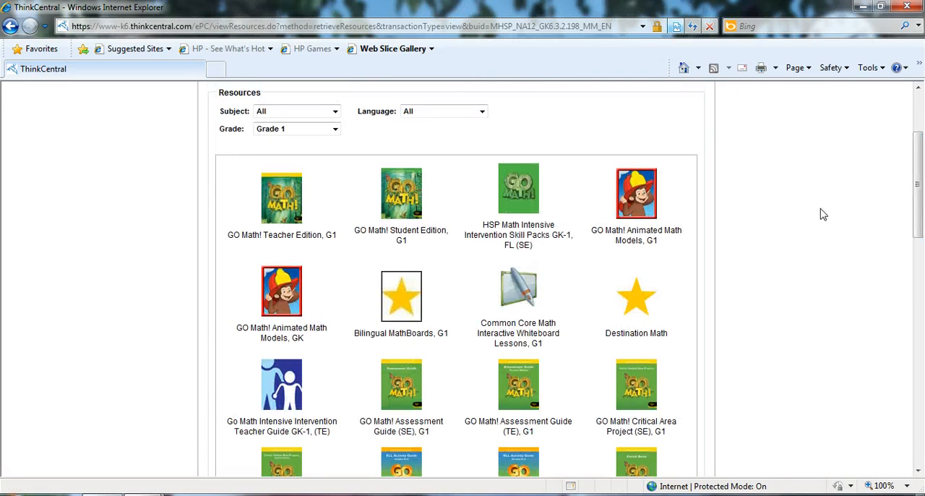